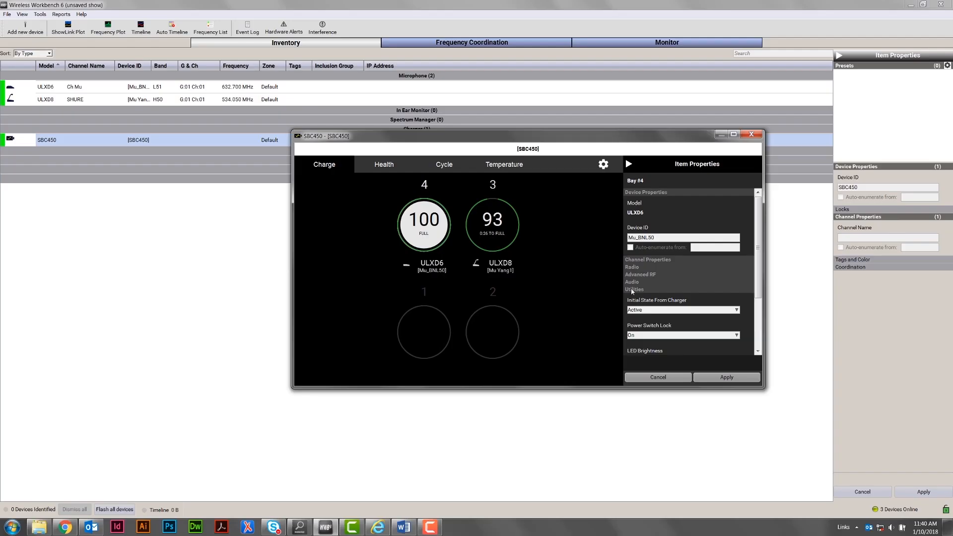
scroll("down", 3)
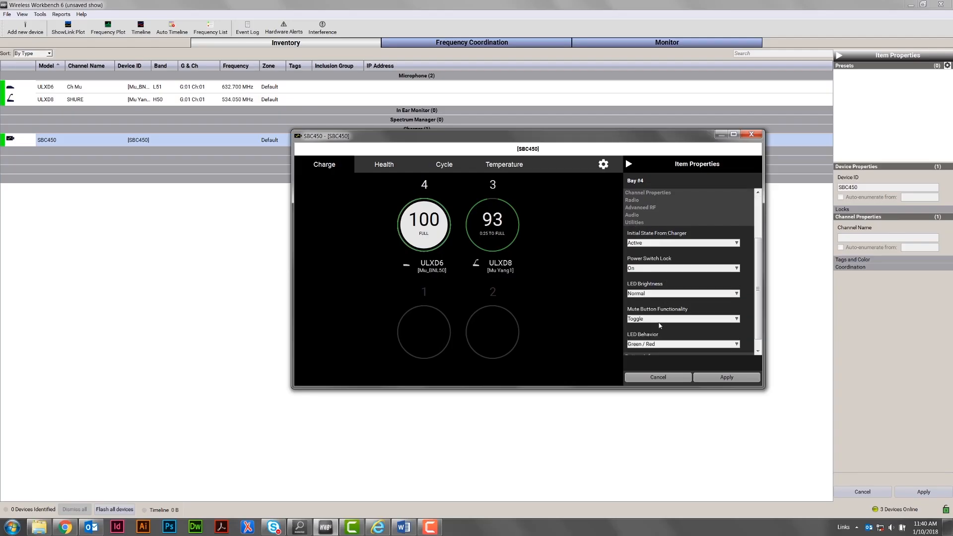